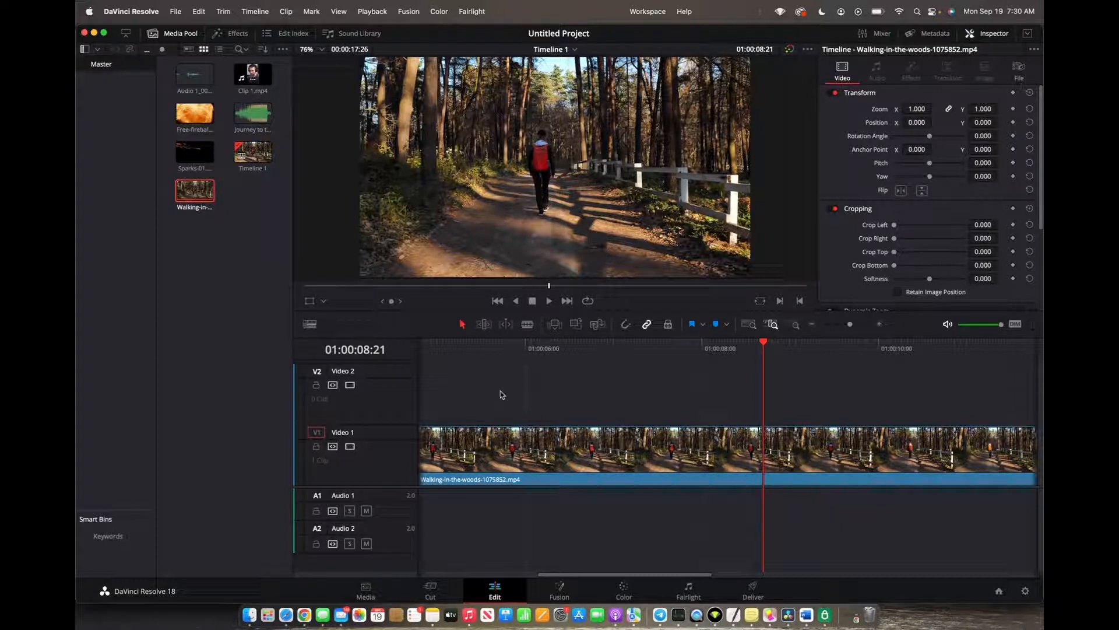
Select the Walking-in-the-woods clip on the Video 1 track
left_click(549, 457)
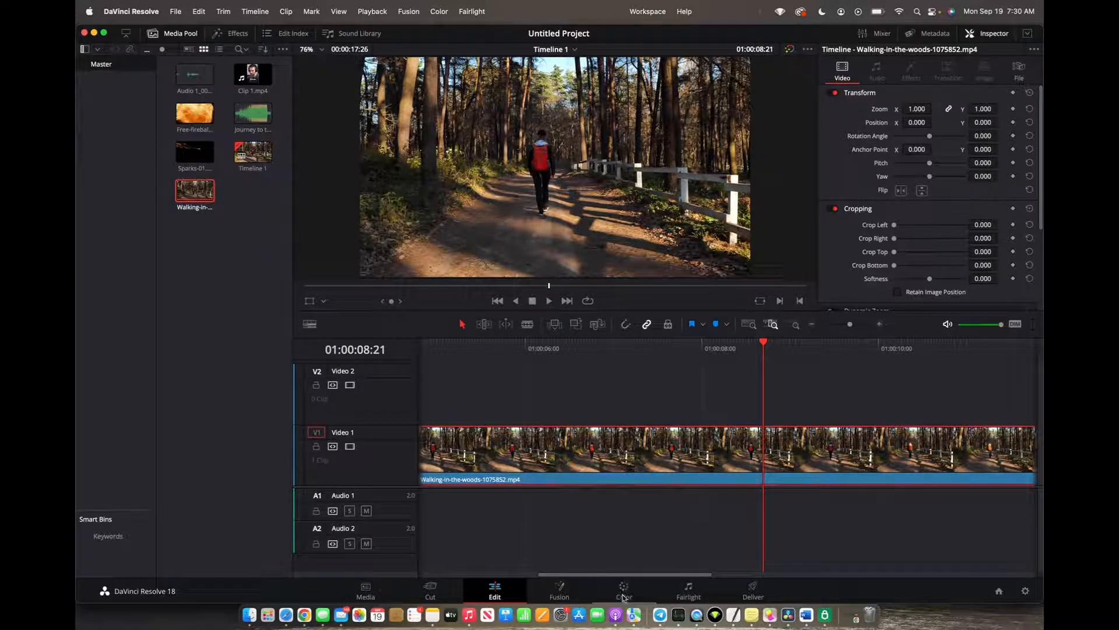
Grade the clip with Shad -76, Hi/Light -14.50 and raised Col Boost, then play it on the Edit page
left_click(623, 591)
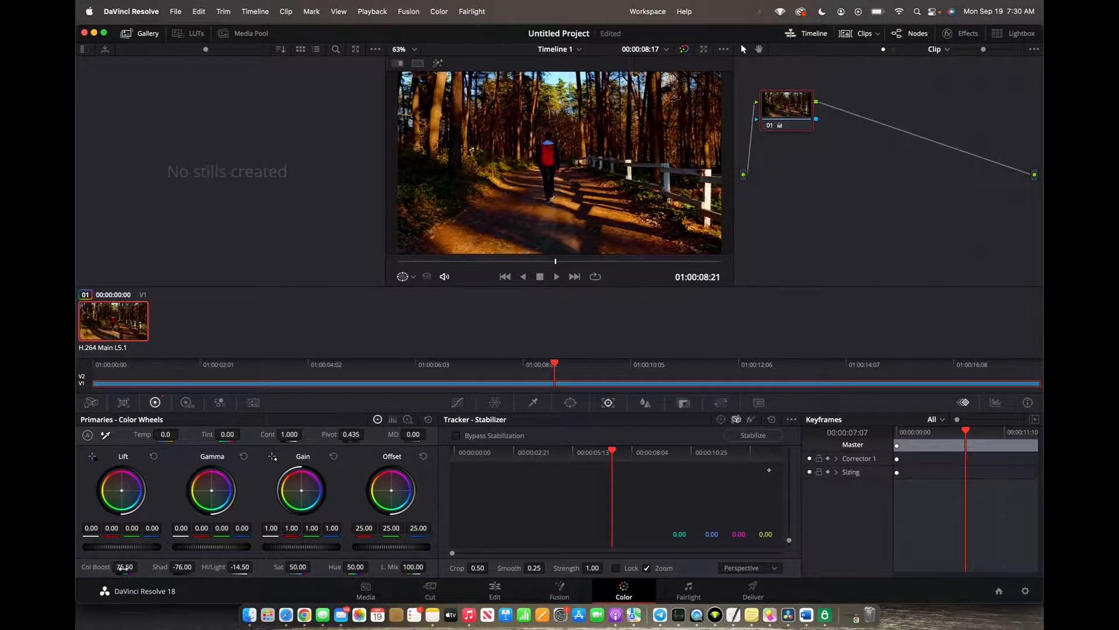
left_click(493, 591)
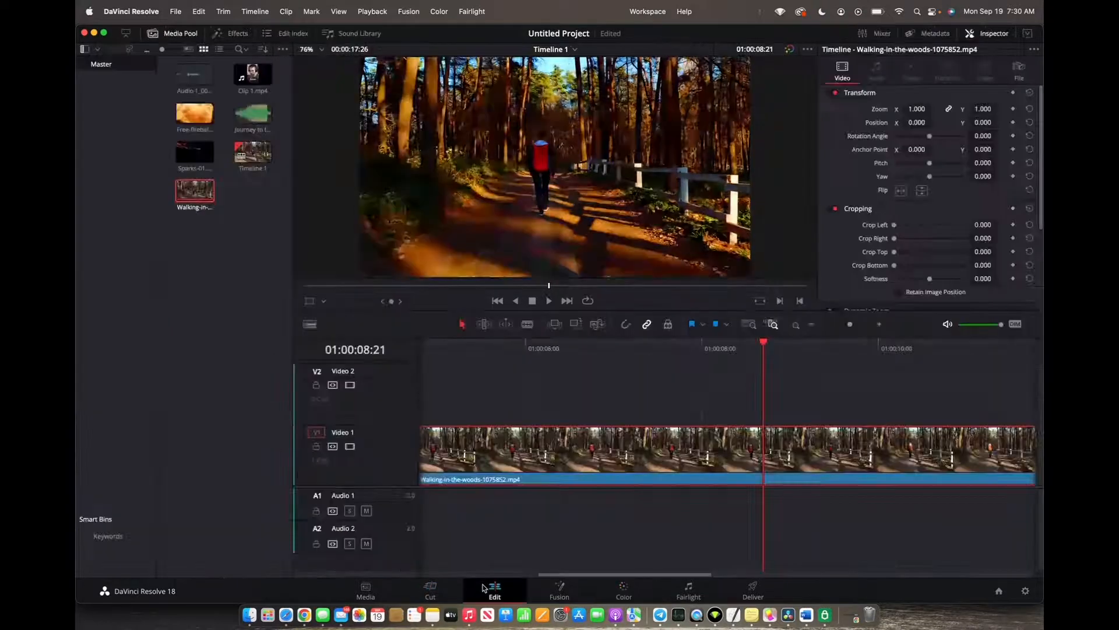
left_click(548, 301)
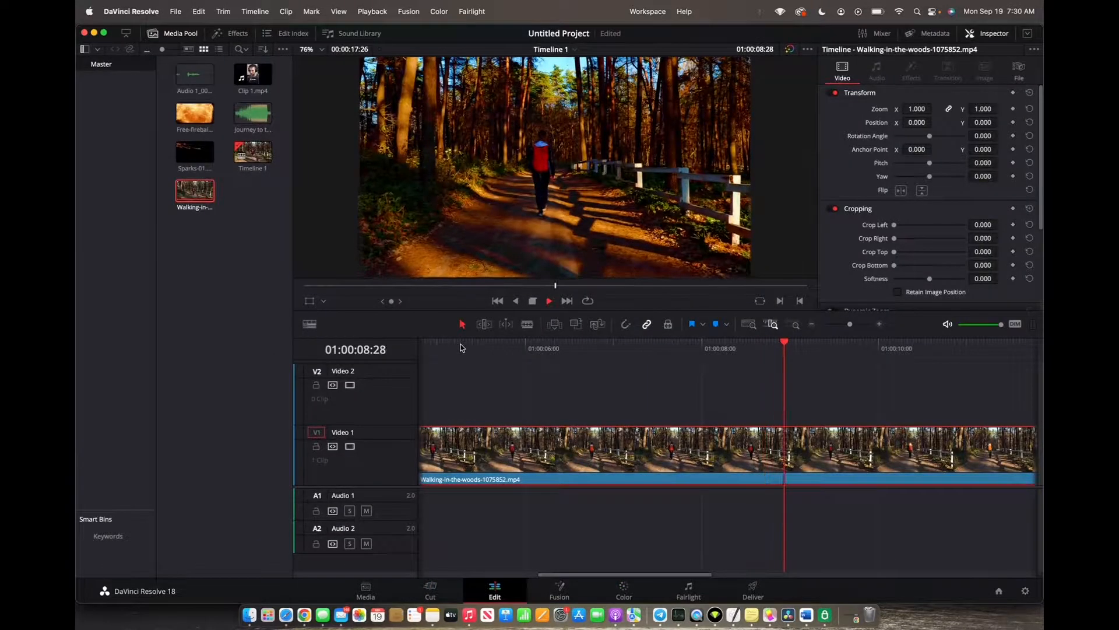